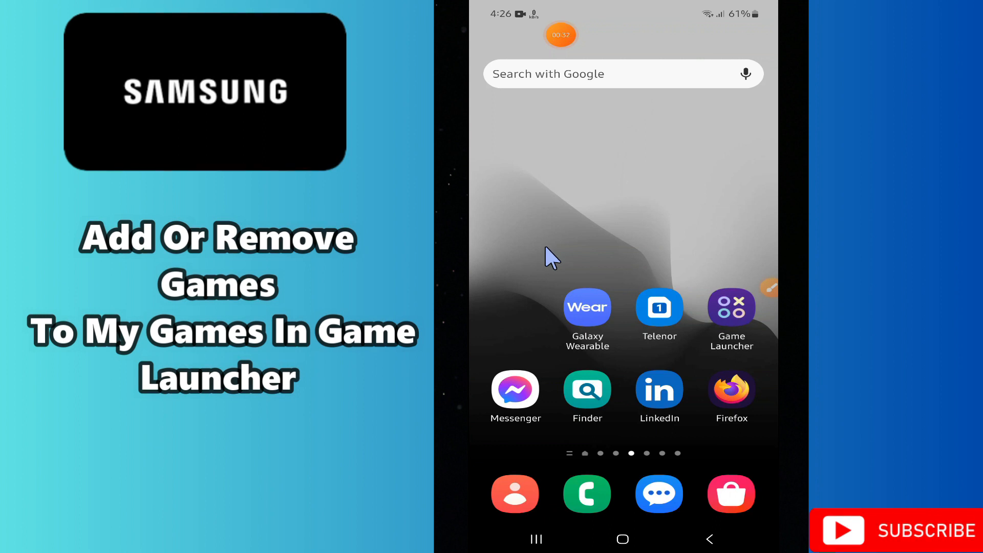
mouse_move(684, 218)
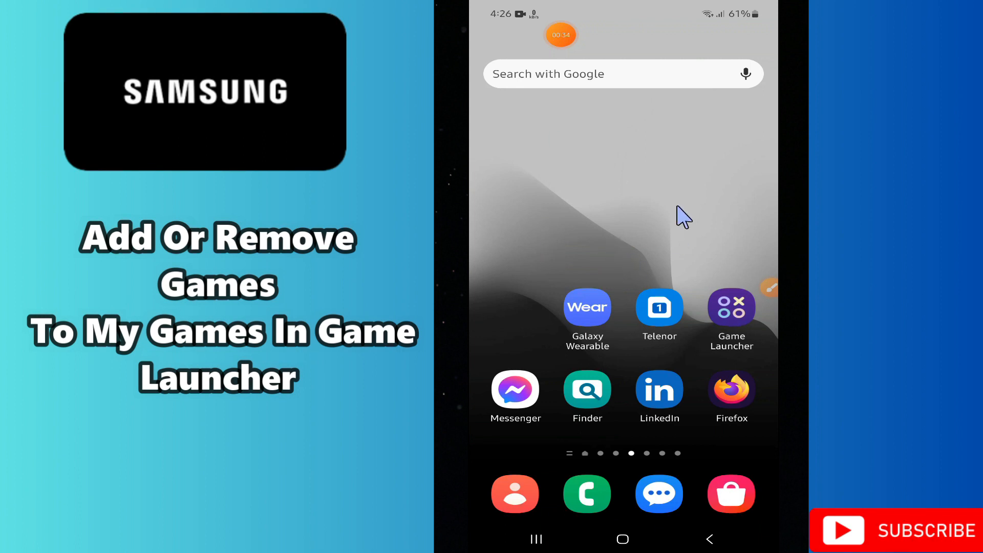
mouse_move(767, 261)
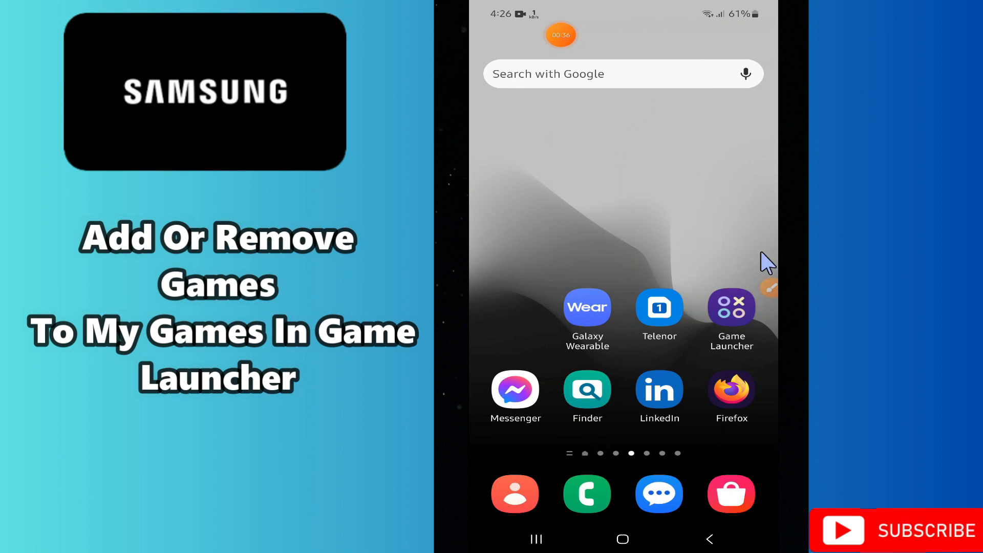
mouse_move(748, 211)
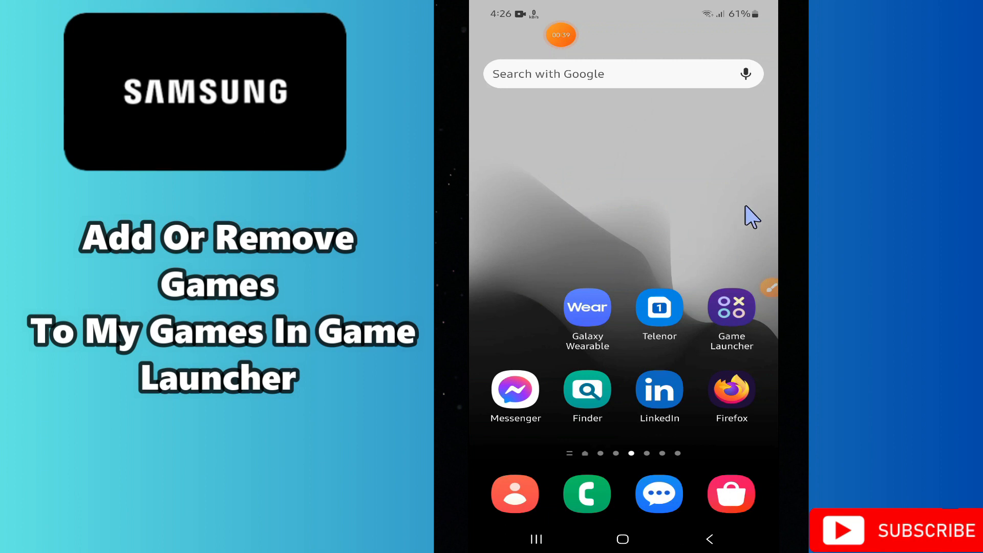